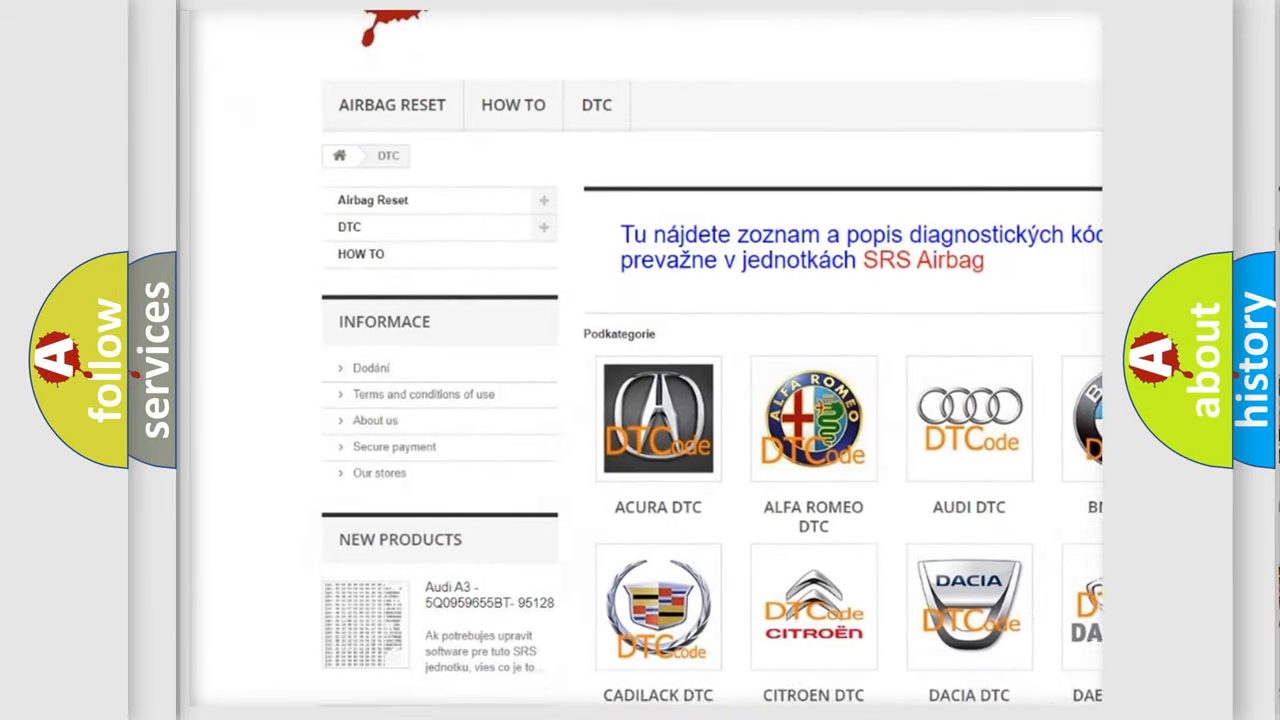
{"action": "scroll", "scroll_direction": "down", "scroll_amount": 3}
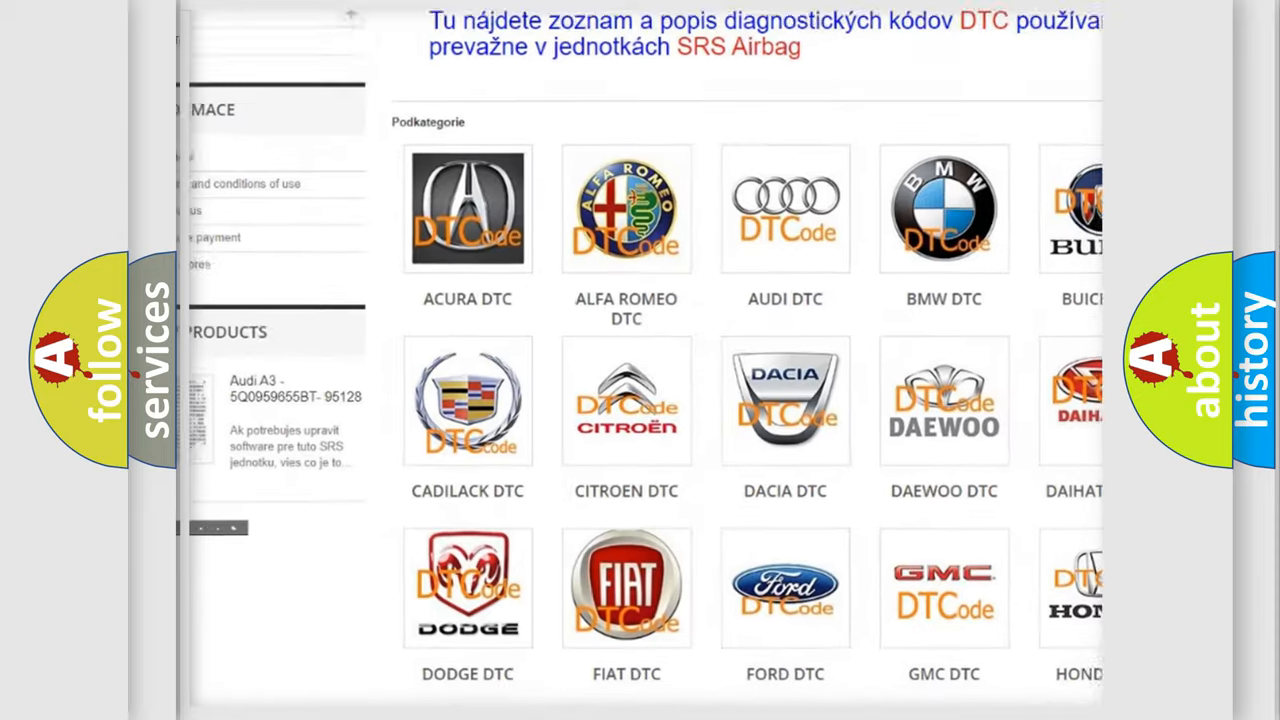
{"action": "scroll", "scroll_direction": "down", "scroll_amount": 3}
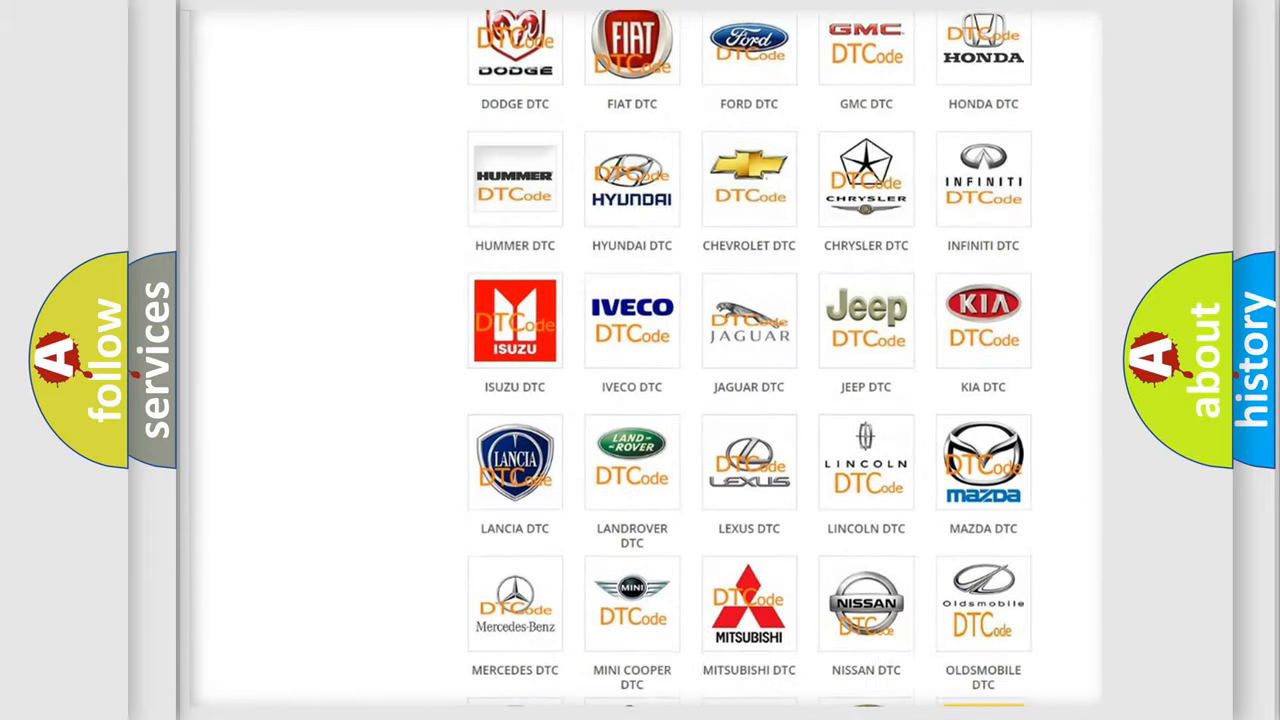
{"action": "scroll", "scroll_direction": "down", "scroll_amount": 3}
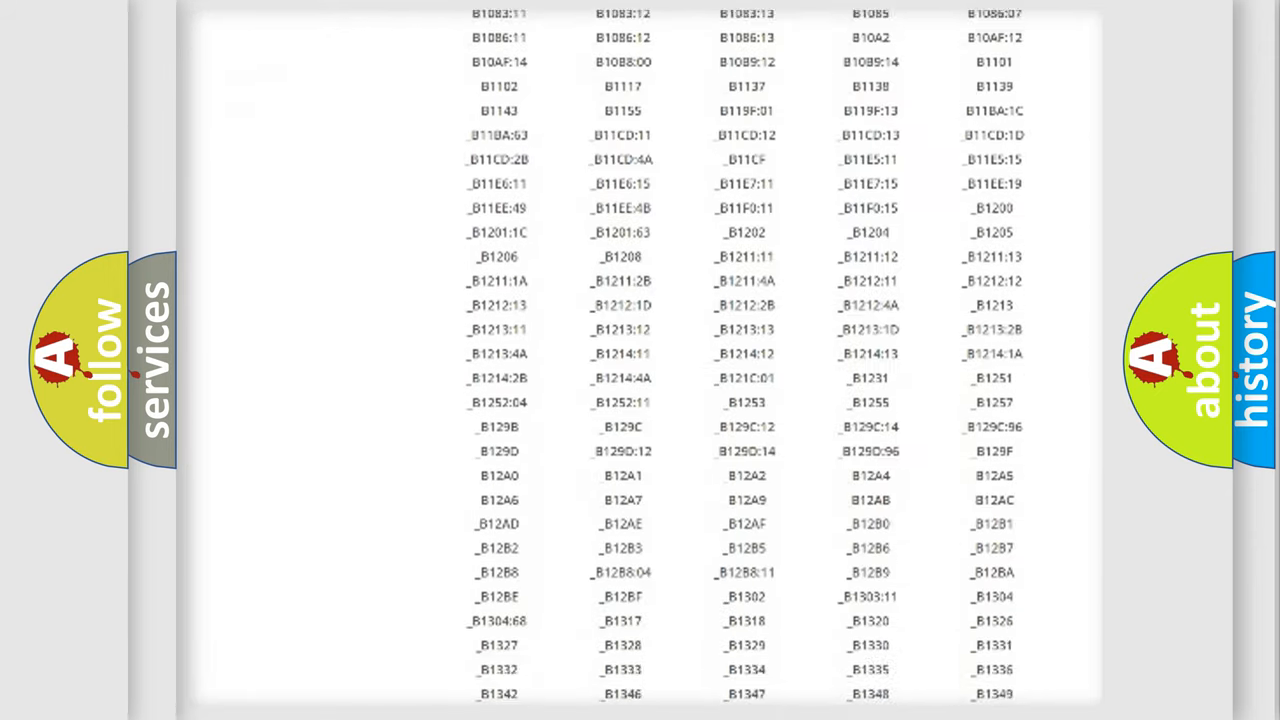
{"action": "scroll", "scroll_direction": "down", "scroll_amount": 3}
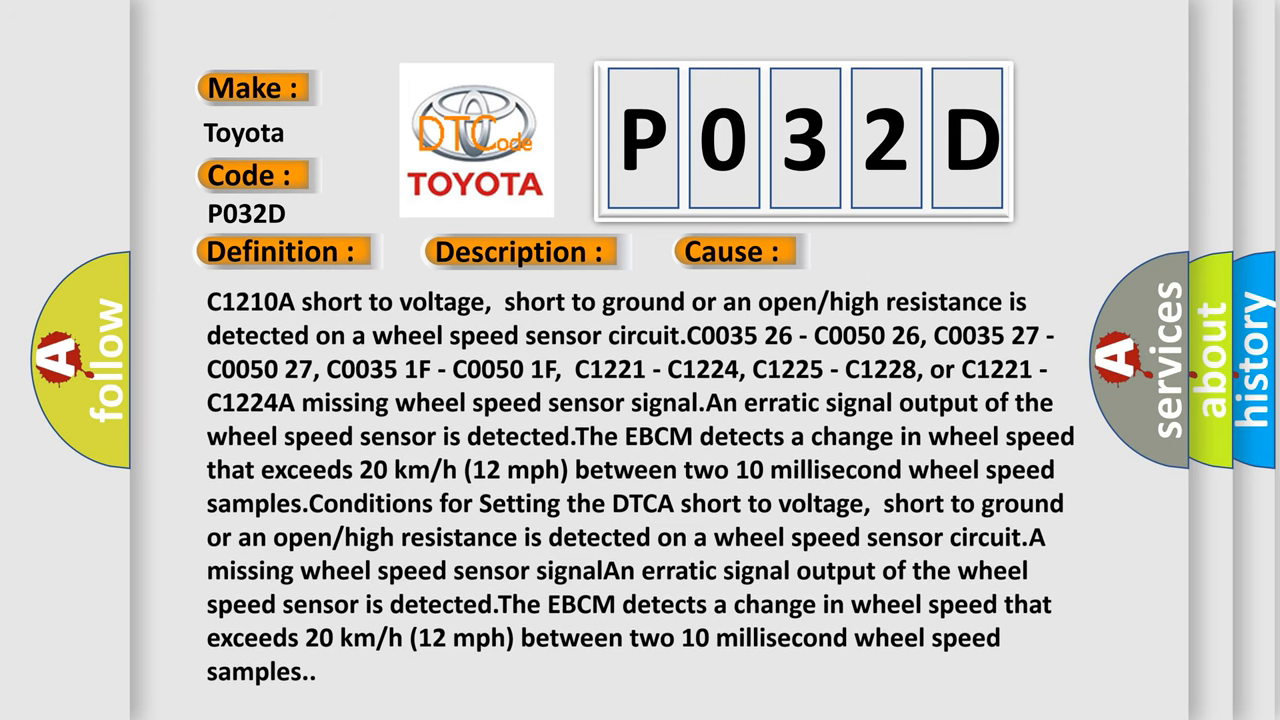
{"action": "scroll", "scroll_direction": "down", "scroll_amount": 3}
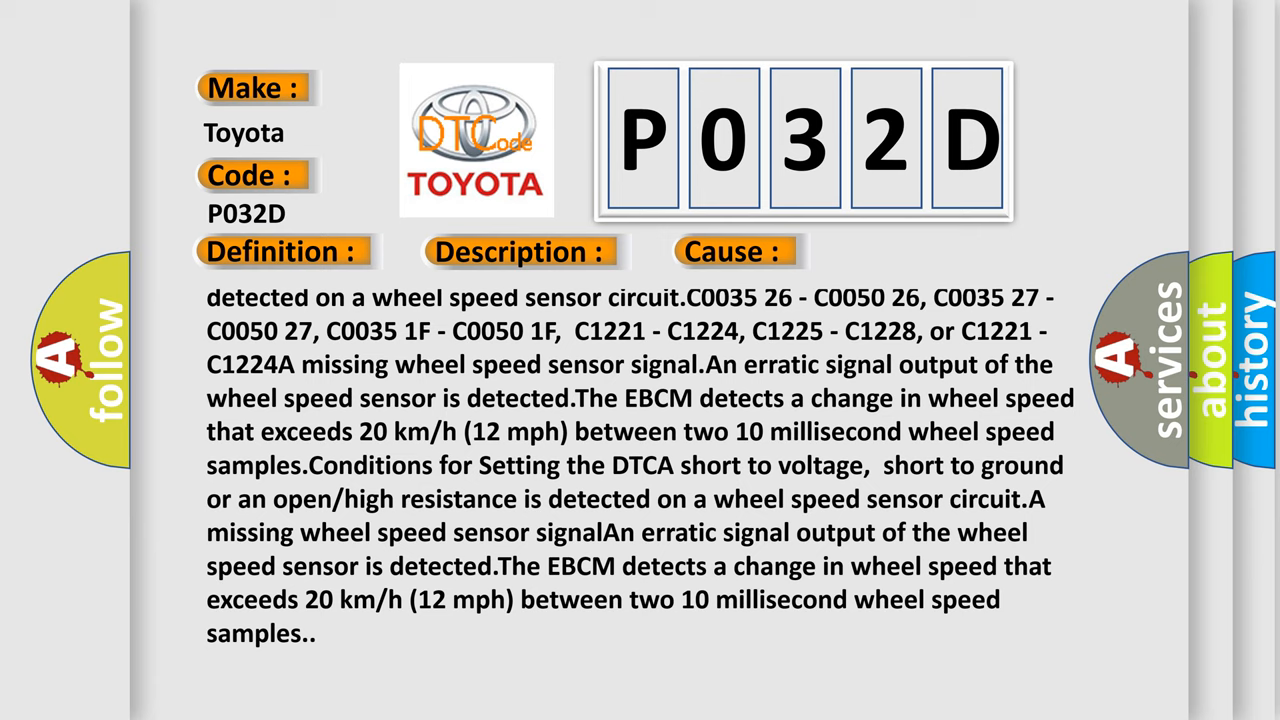
{"action": "scroll", "scroll_direction": "down", "scroll_amount": 3}
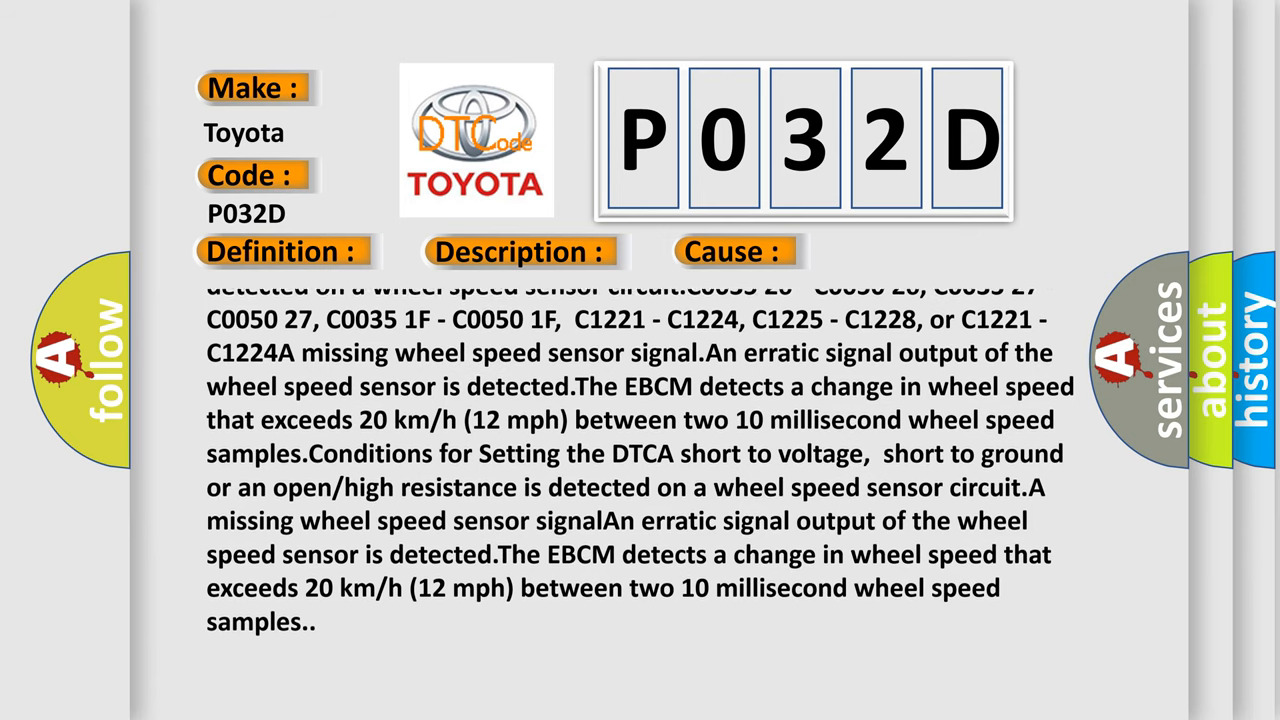